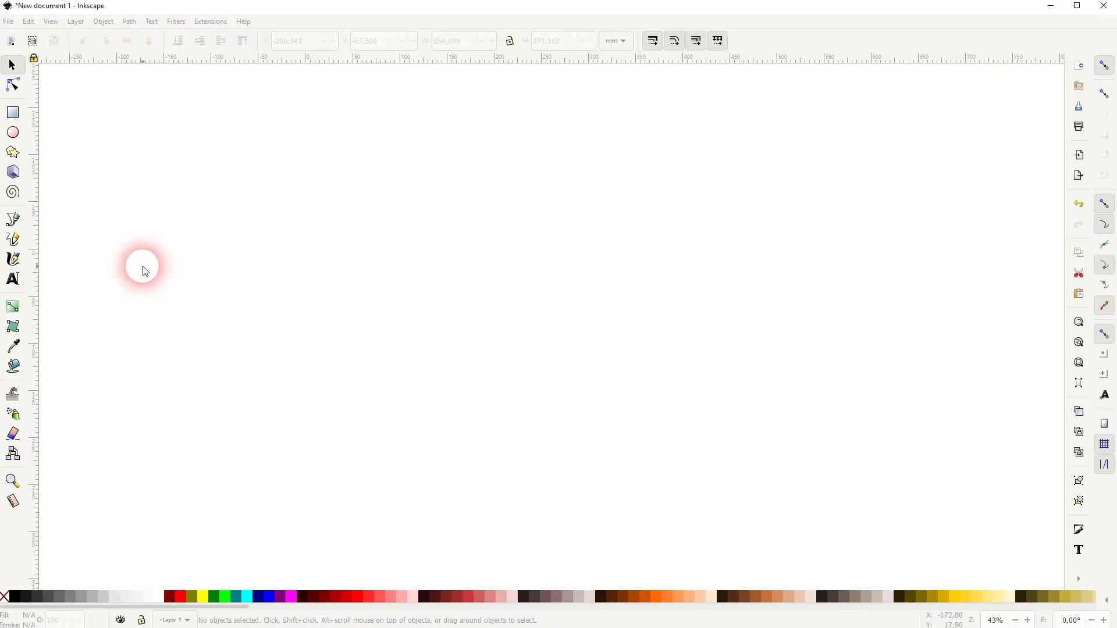
Draw a red circle near the page centre and a tall red rectangle to its left
{"action": "left_click_drag", "start_coordinate": [366, 275], "coordinate": [584, 420]}
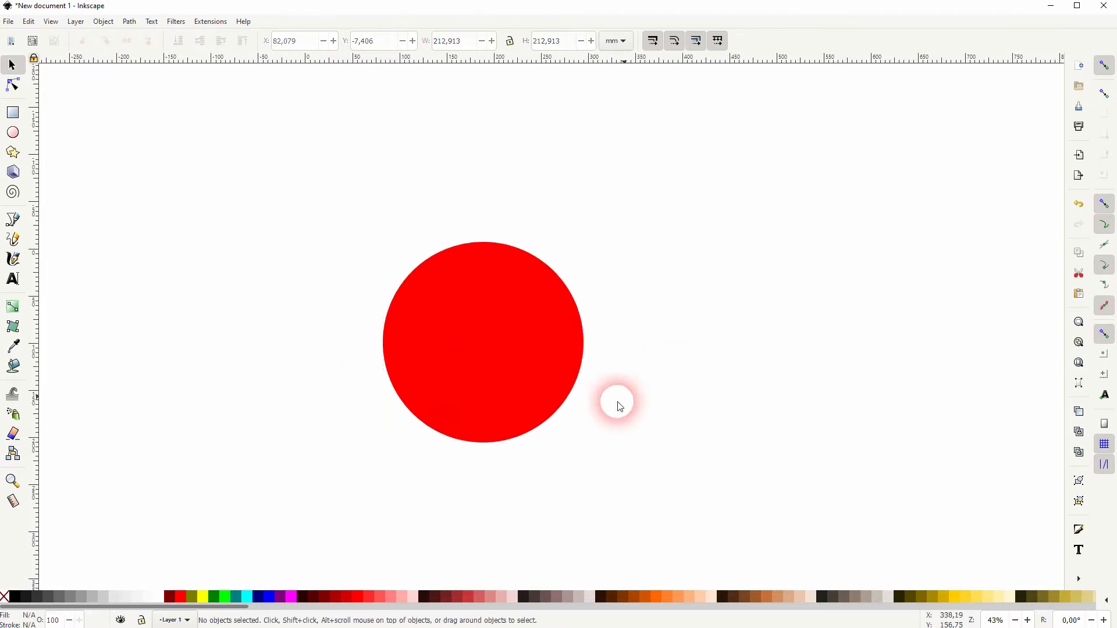
{"action": "left_click_drag", "start_coordinate": [110, 174], "coordinate": [188, 288]}
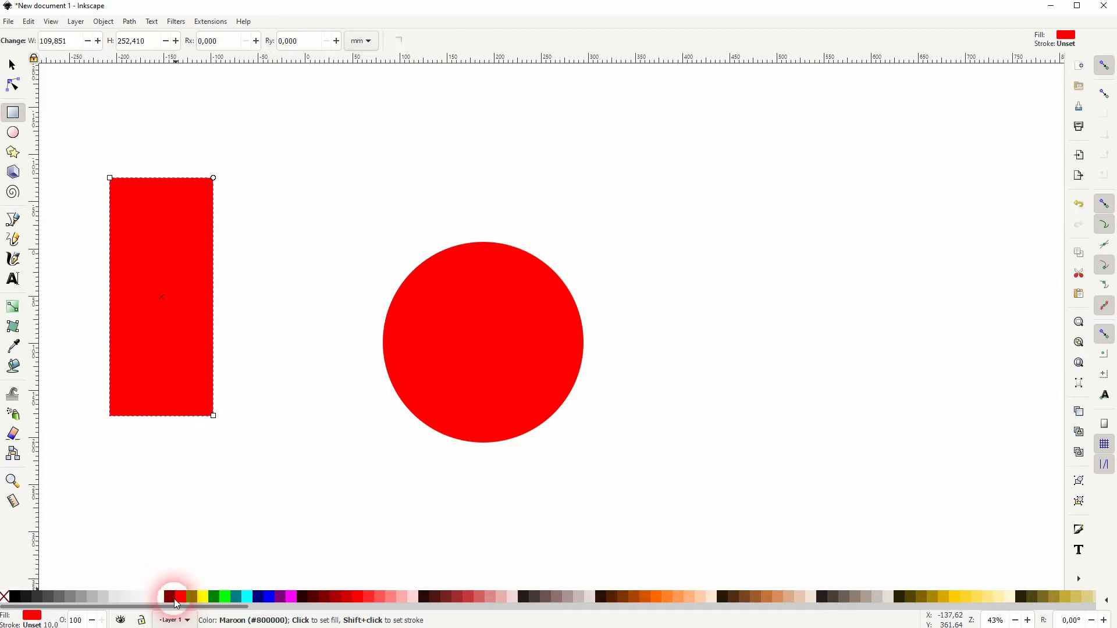
Colour the rectangle dark maroon and centre it on the circle's vertical axis via Align and Distribute
{"action": "left_click", "coordinate": [174, 595]}
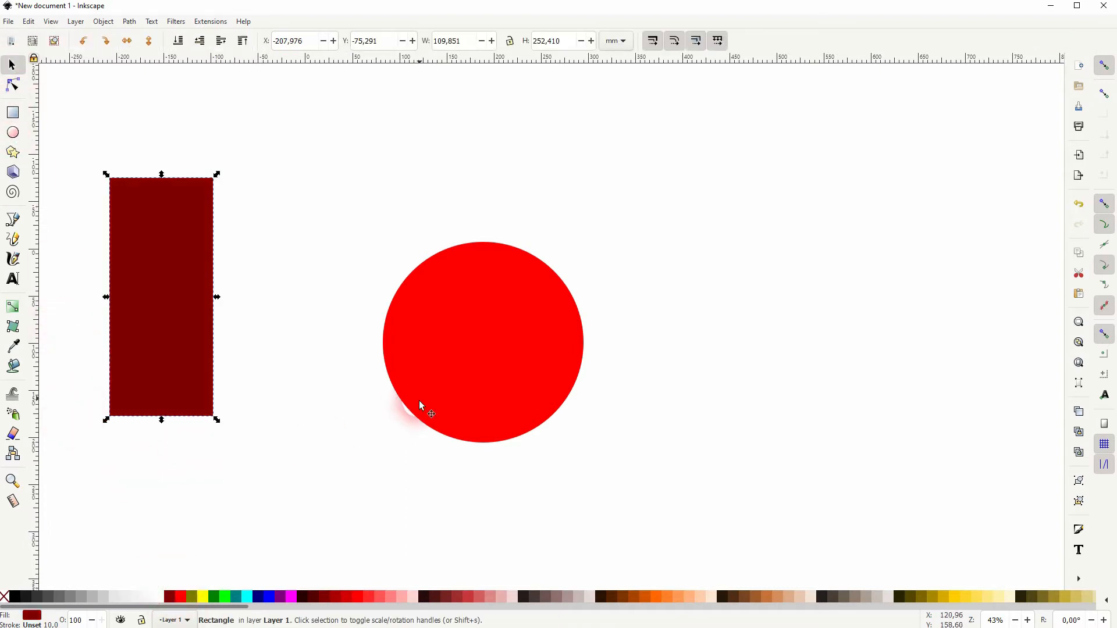
{"action": "left_click", "coordinate": [102, 21]}
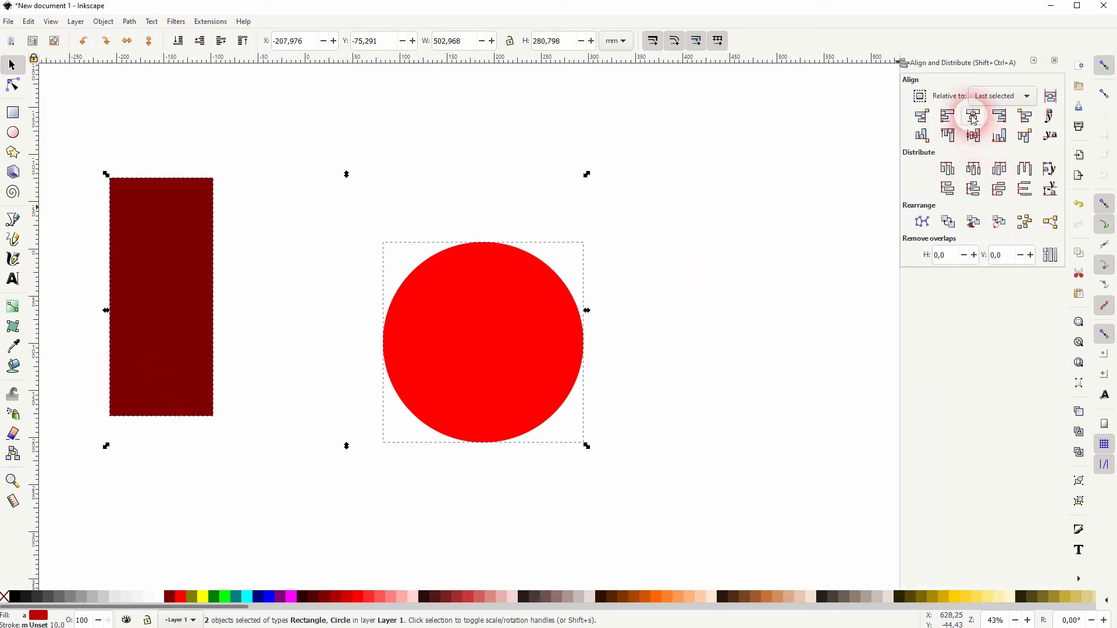
{"action": "left_click", "coordinate": [973, 114]}
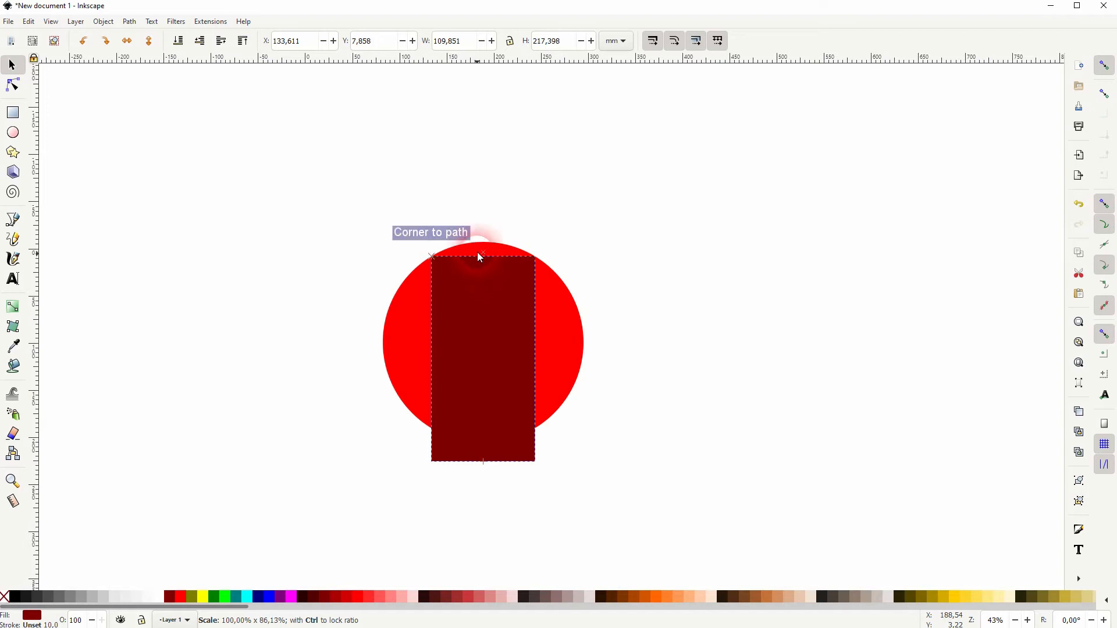
Stretch the maroon rectangle into a square snapped to the circle's bounding box
{"action": "left_click_drag", "start_coordinate": [481, 255], "coordinate": [482, 467]}
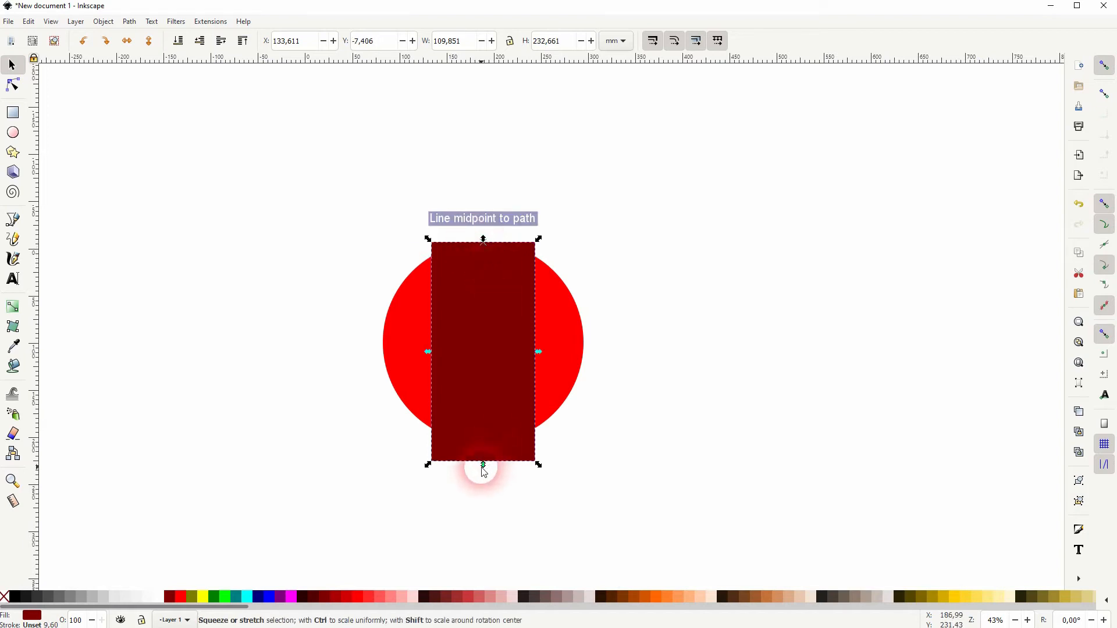
{"action": "left_click_drag", "start_coordinate": [483, 467], "coordinate": [483, 445]}
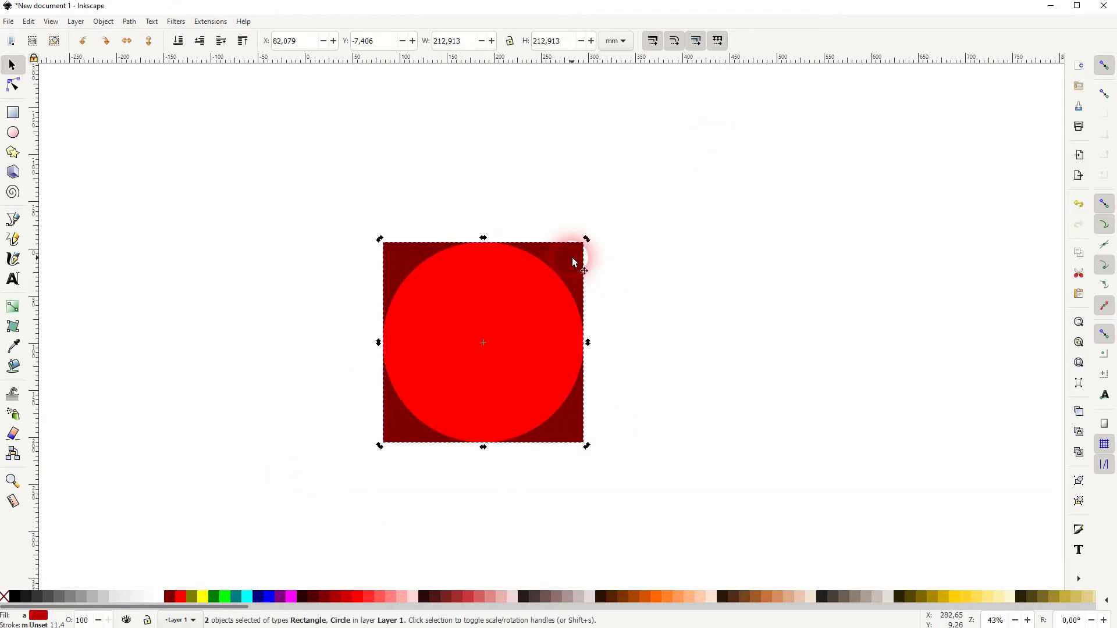
Rotate the square 45° into a diamond and union it with the circle into a drop, then duplicate it
{"action": "left_click_drag", "start_coordinate": [587, 239], "coordinate": [482, 196]}
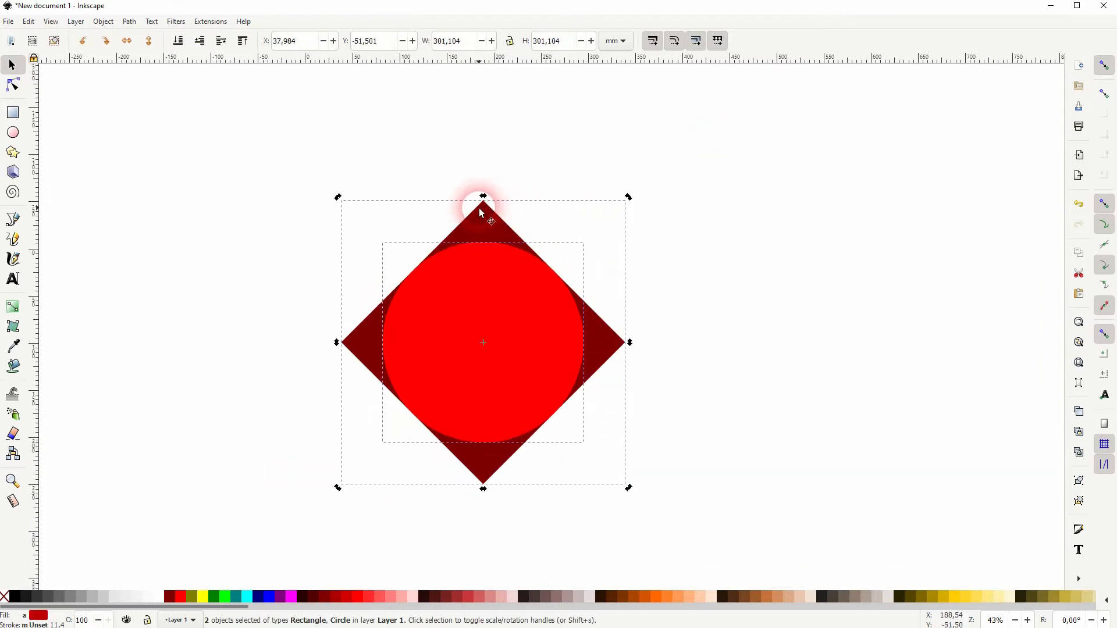
{"action": "left_click", "coordinate": [128, 21]}
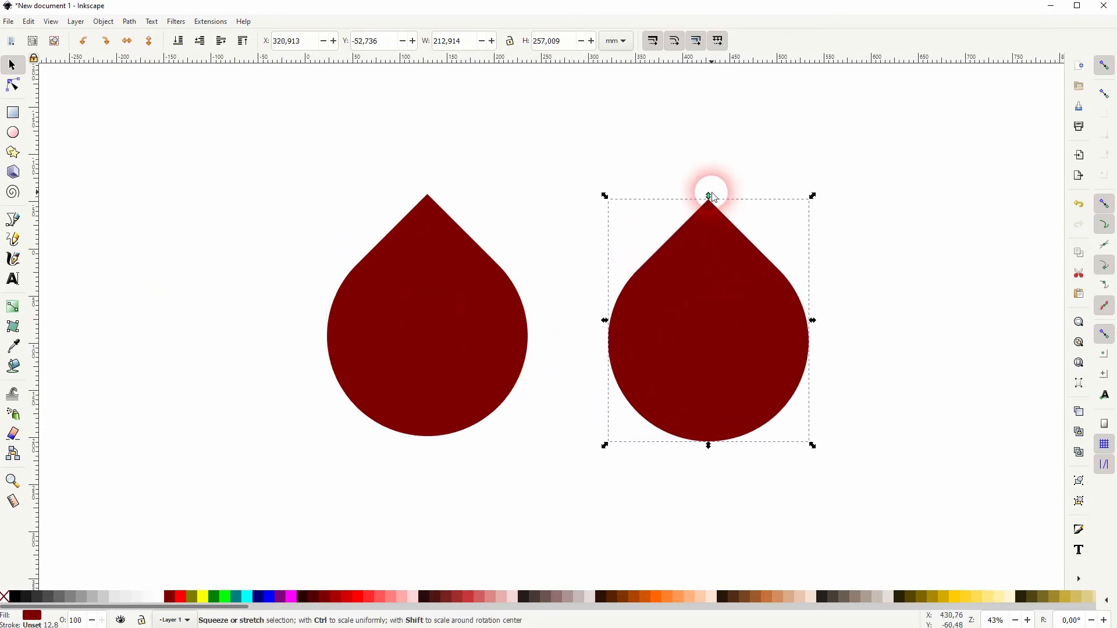
Stretch the right-hand duplicate drop taller, deselect, and reselect it
{"action": "left_click_drag", "start_coordinate": [709, 195], "coordinate": [709, 172]}
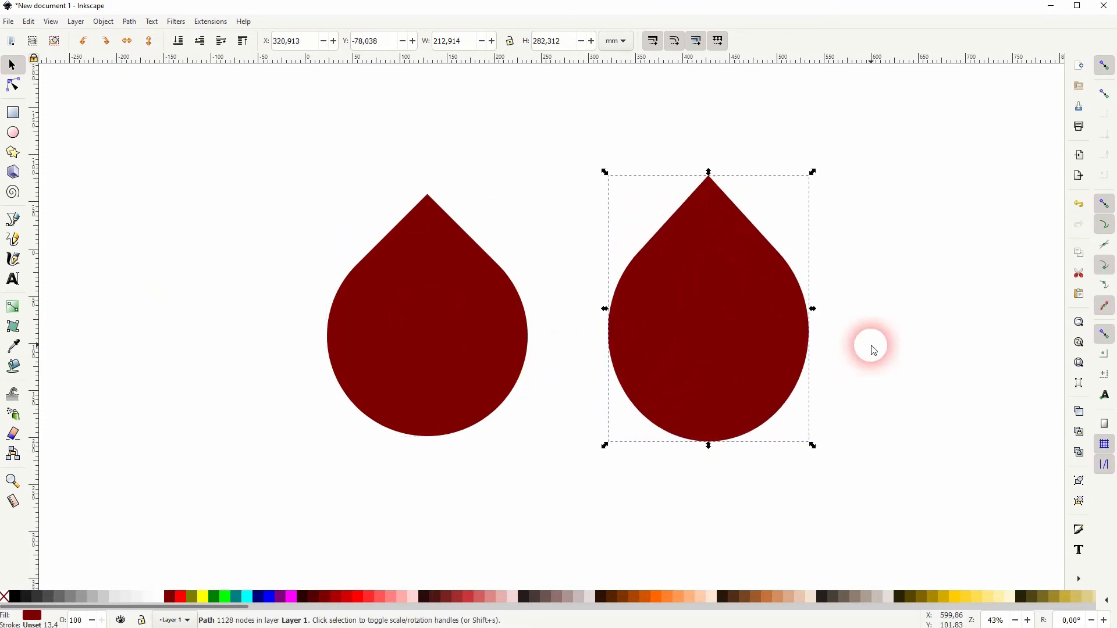
{"action": "left_click", "coordinate": [527, 351]}
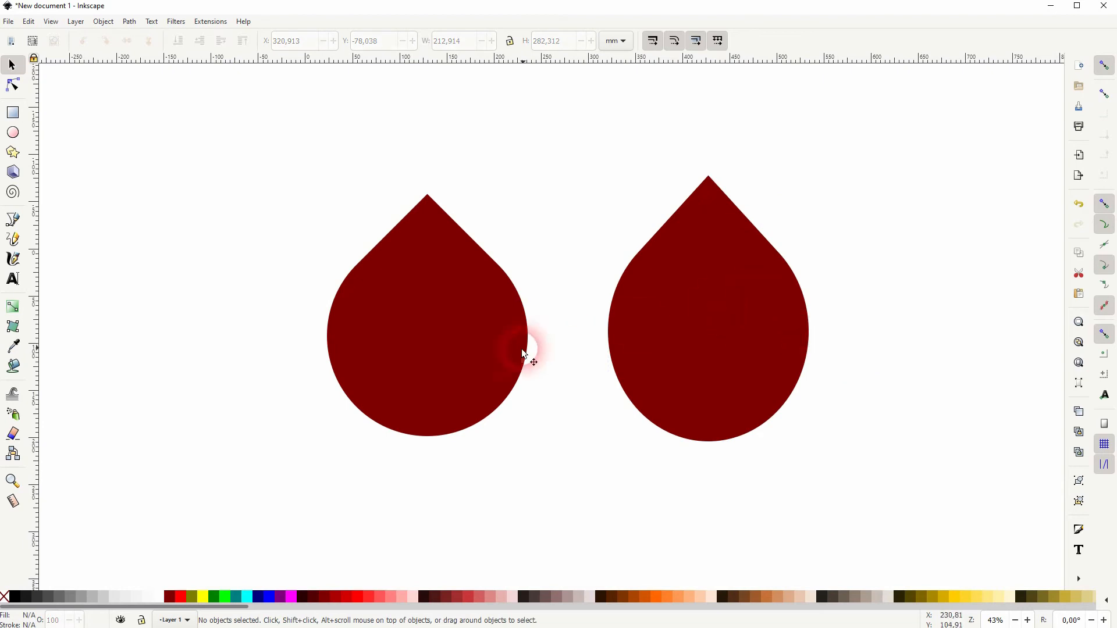
{"action": "mouse_move", "coordinate": [575, 351]}
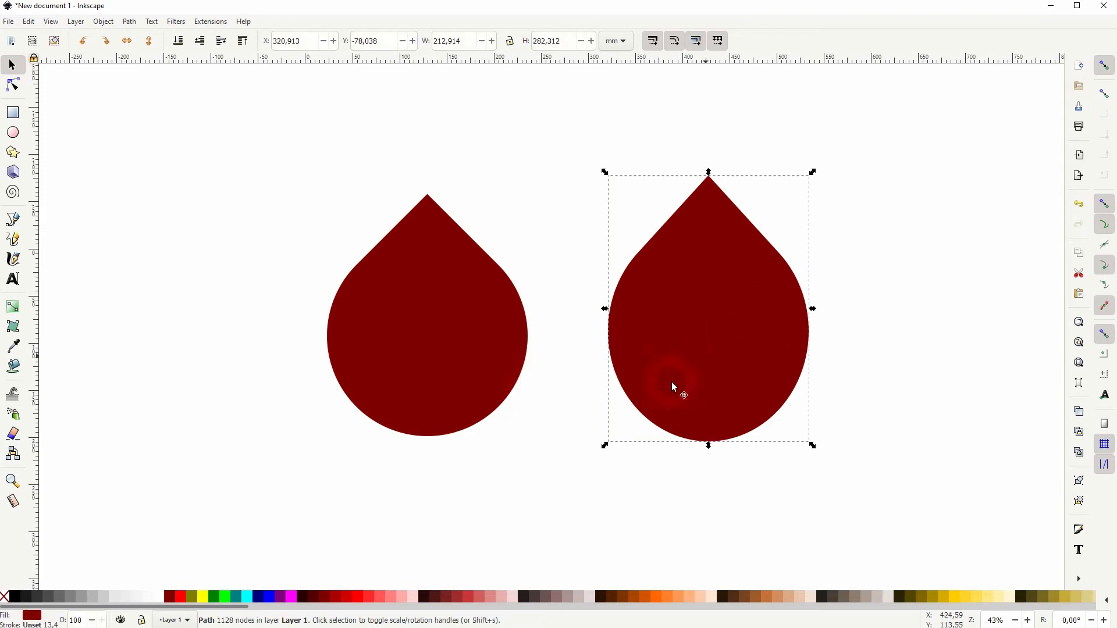
{"action": "left_click", "coordinate": [103, 21]}
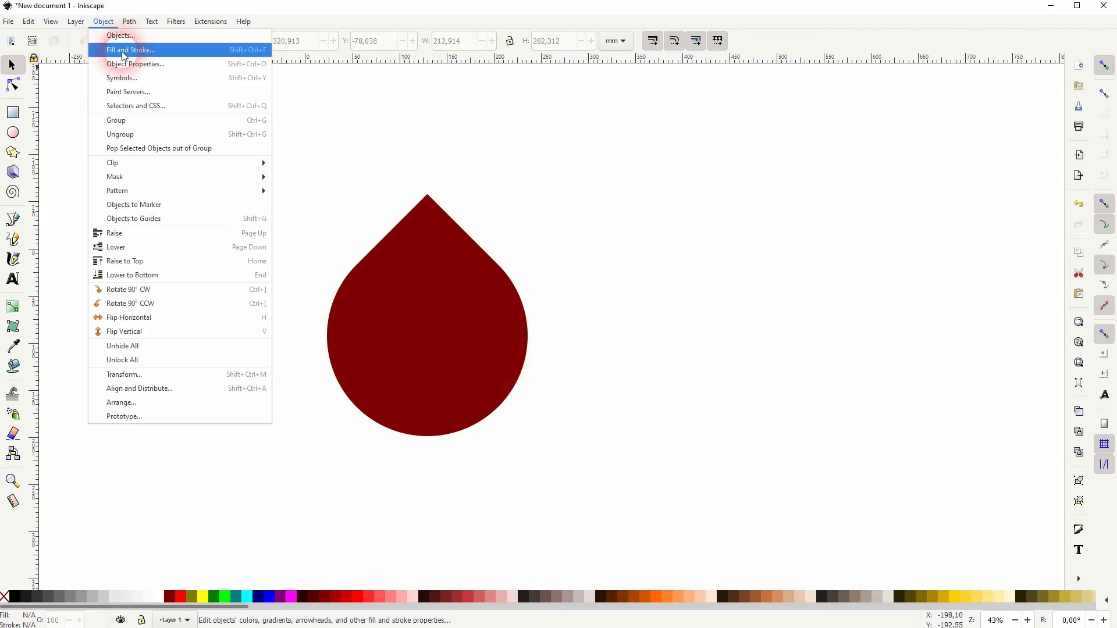
Apply a linear gradient fill to the left drop, dark maroon fading to transparent past its upper-right edge
{"action": "left_click", "coordinate": [130, 50]}
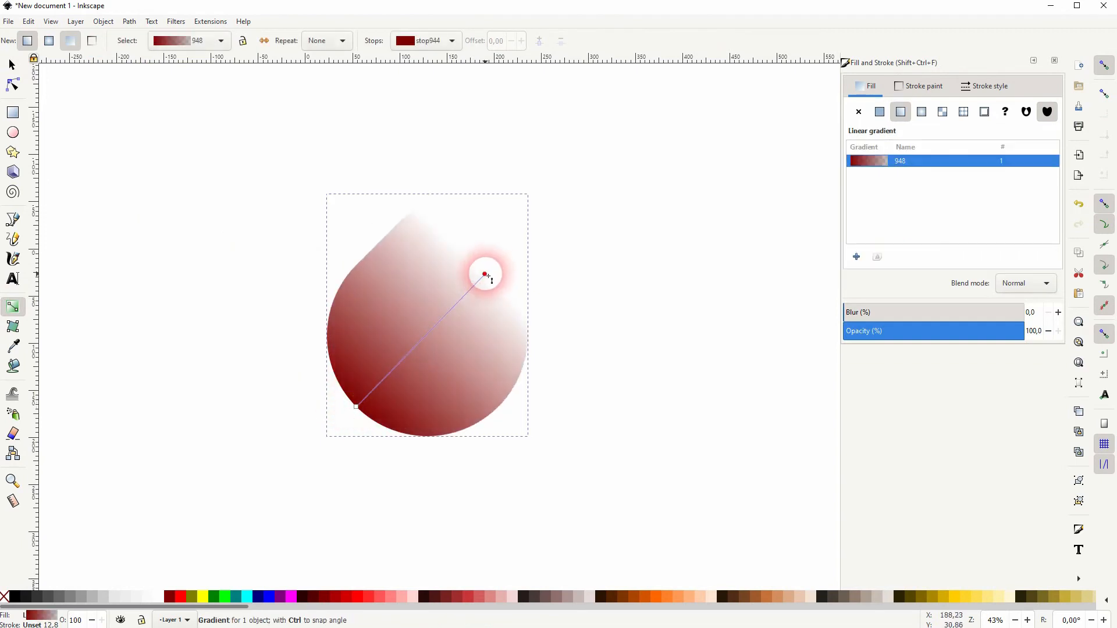
{"action": "left_click_drag", "start_coordinate": [484, 275], "coordinate": [500, 260]}
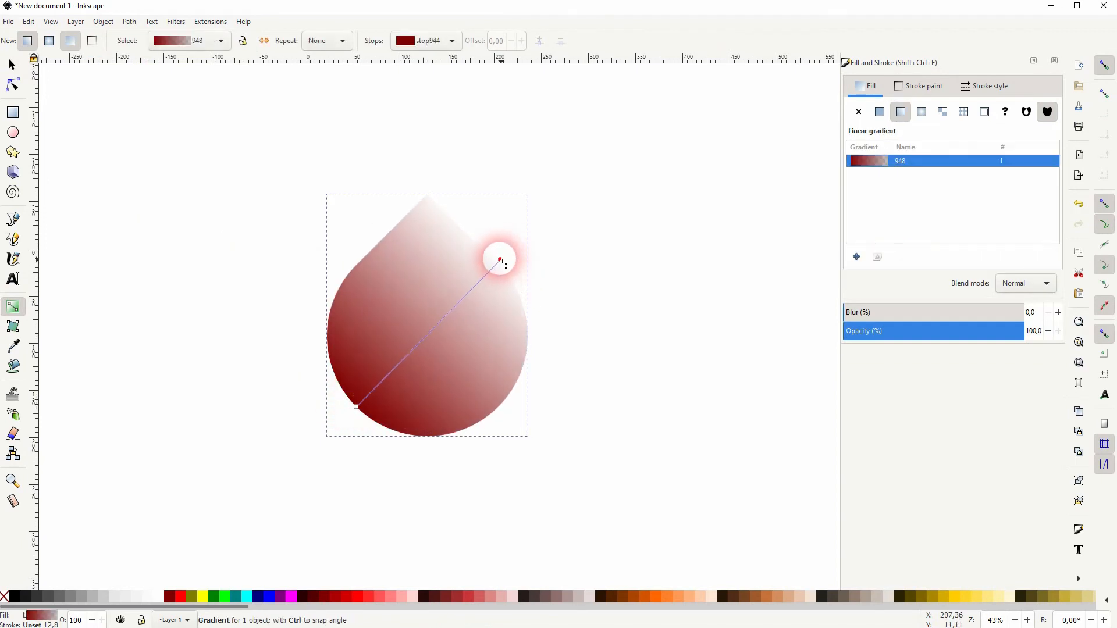
{"action": "left_click_drag", "start_coordinate": [500, 258], "coordinate": [495, 264]}
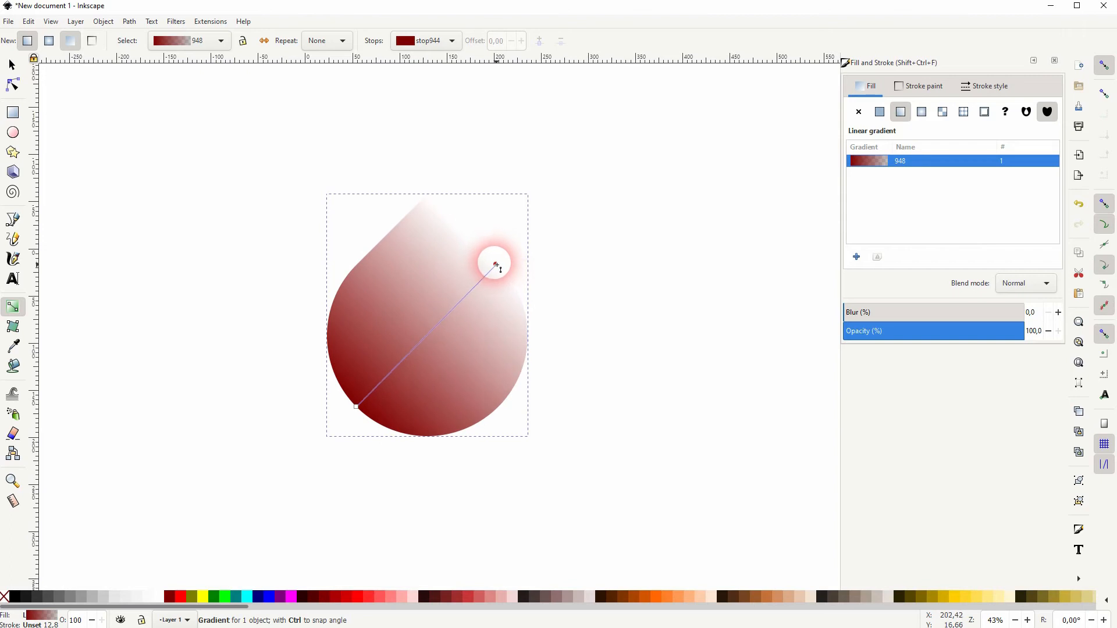
{"action": "left_click_drag", "start_coordinate": [496, 266], "coordinate": [509, 255]}
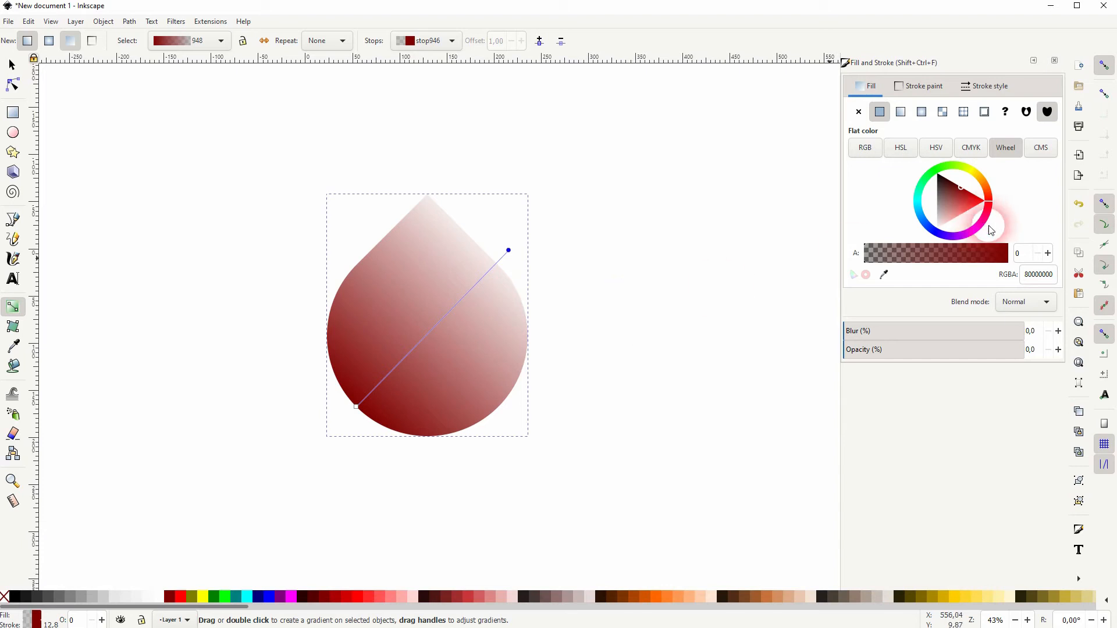
Set the gradient end stop to fully opaque light blue and the start stop to deep purple
{"action": "left_click", "coordinate": [1017, 254]}
{"action": "type", "text": "100"}
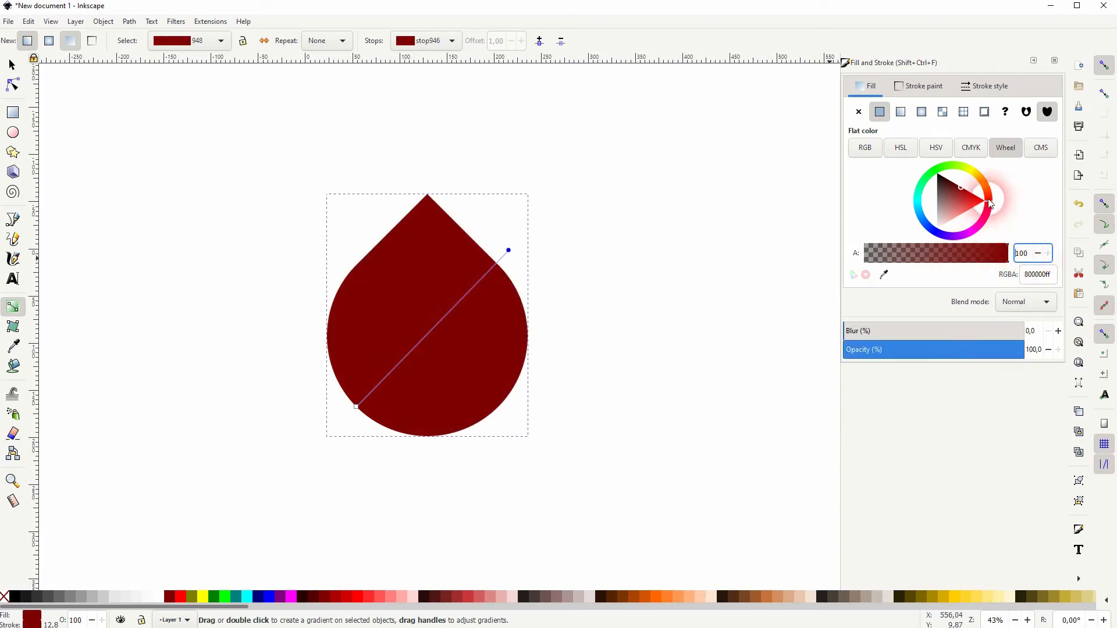
{"action": "left_click", "coordinate": [915, 219]}
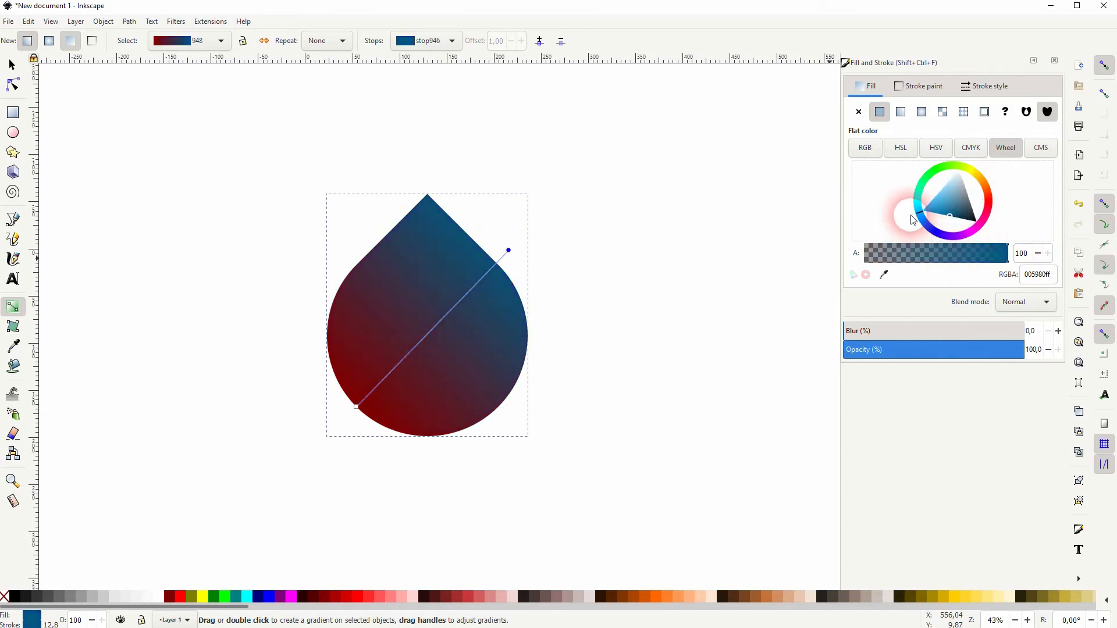
{"action": "left_click", "coordinate": [936, 203]}
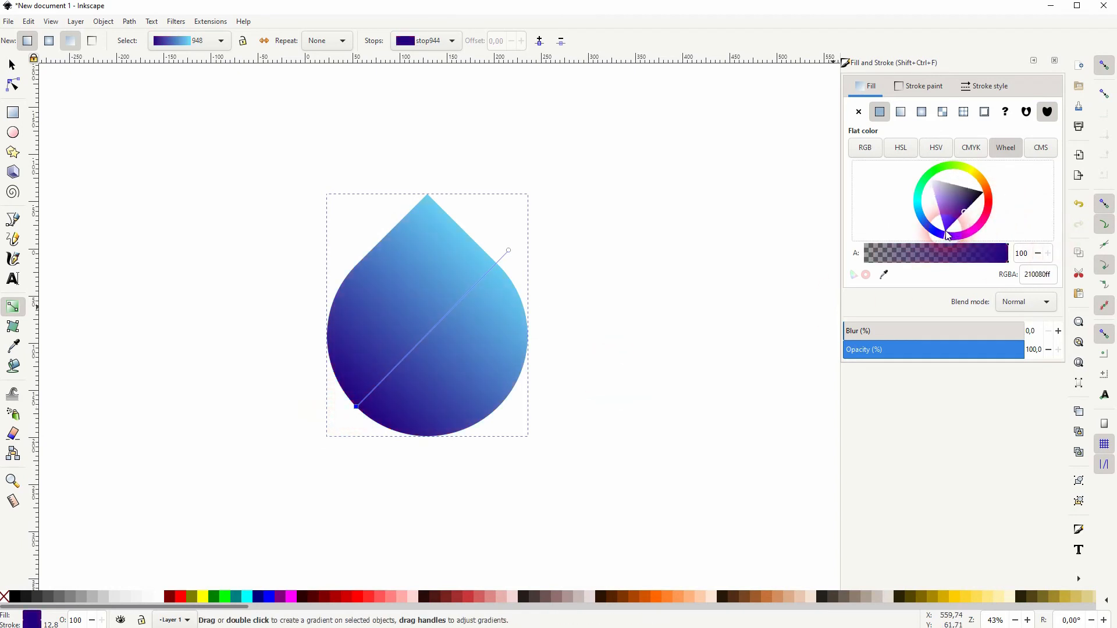
{"action": "left_click", "coordinate": [957, 216]}
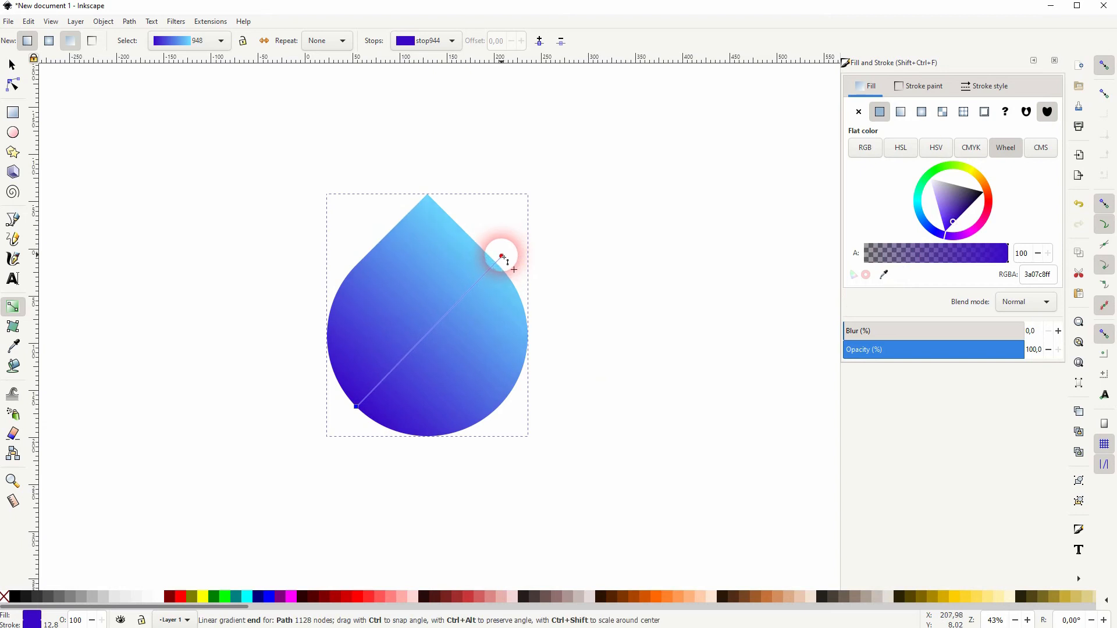
Place the gradient end on the drop's upper-right edge and lighten the start stop to violet
{"action": "left_click_drag", "start_coordinate": [502, 256], "coordinate": [507, 274]}
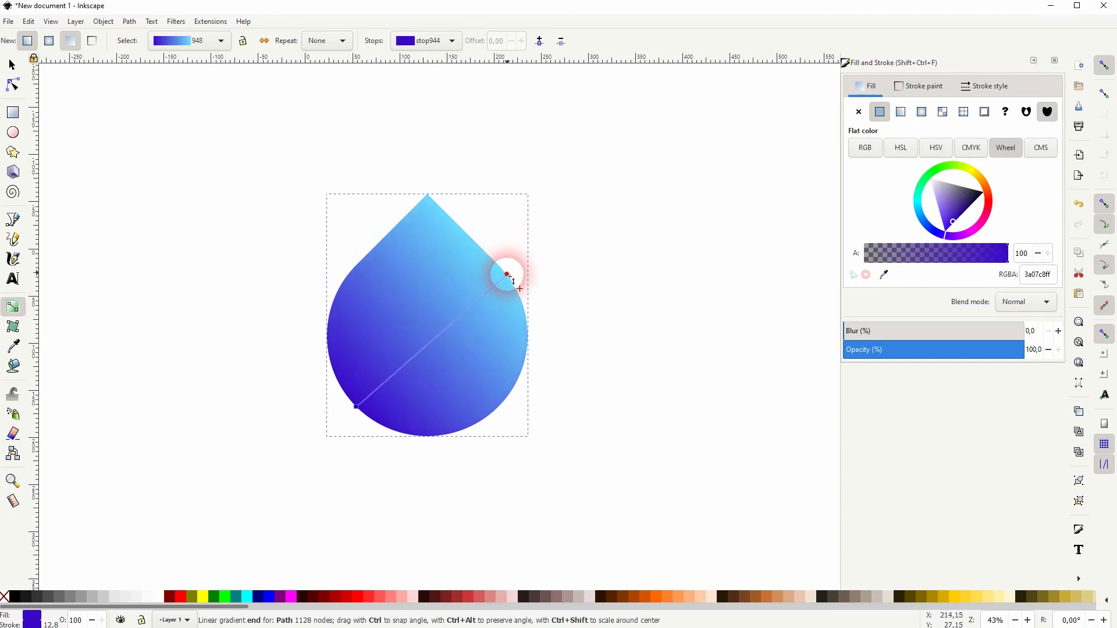
{"action": "left_click_drag", "start_coordinate": [507, 275], "coordinate": [476, 239]}
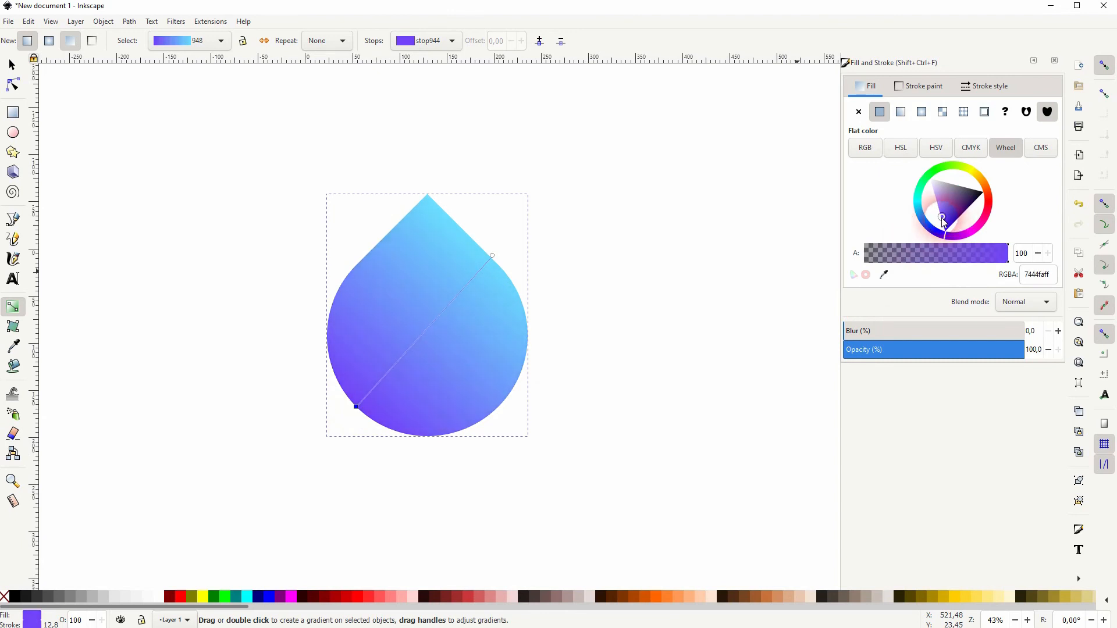
{"action": "left_click", "coordinate": [946, 217]}
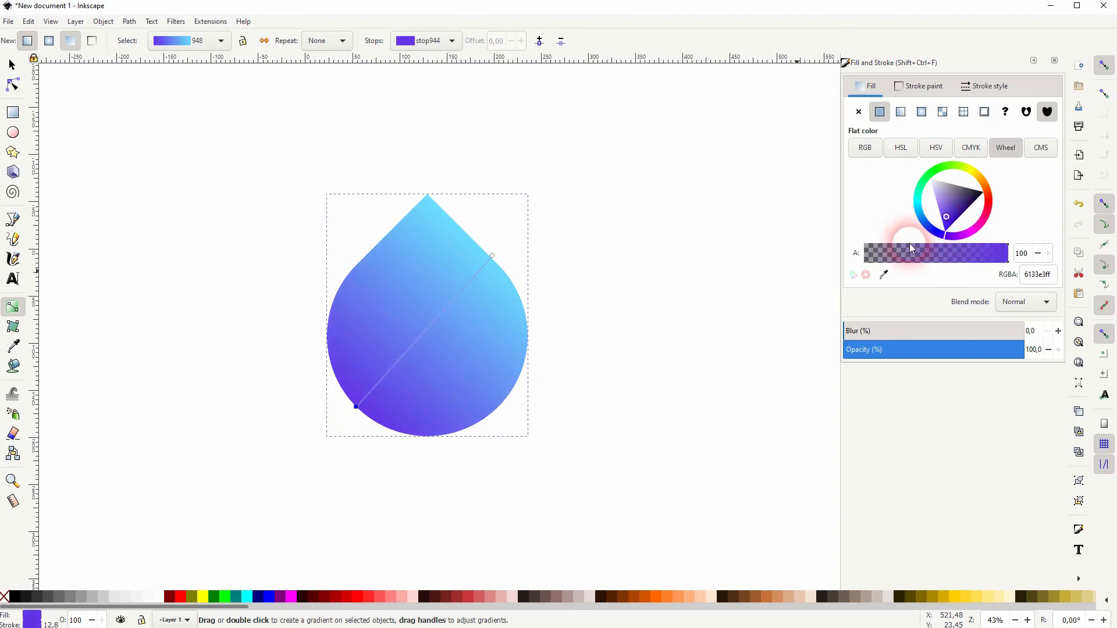
{"action": "left_click", "coordinate": [625, 382]}
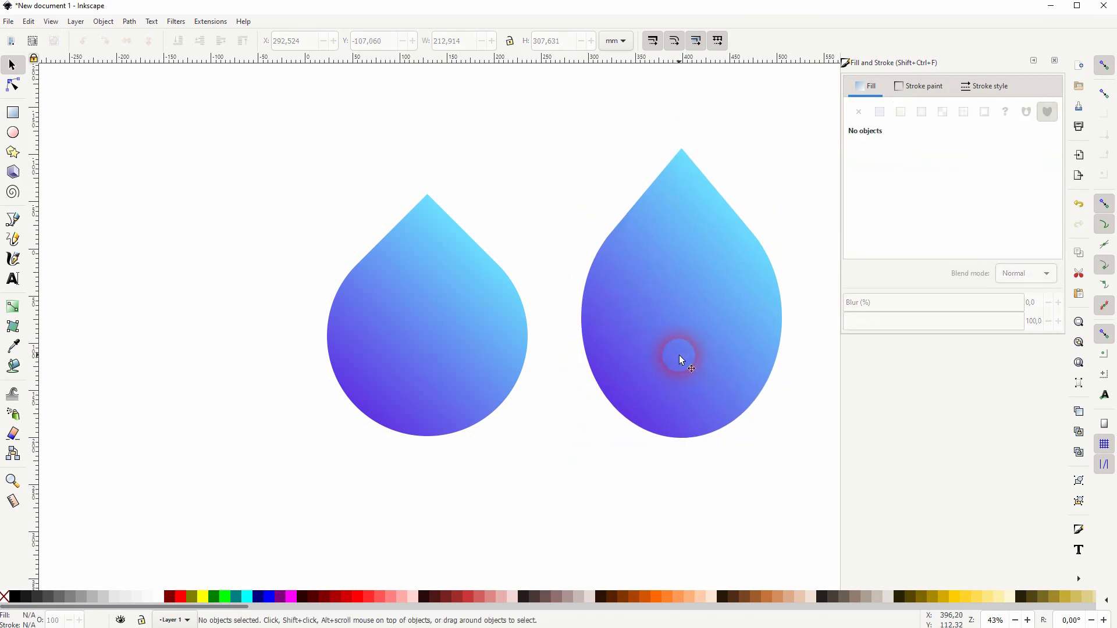
{"action": "mouse_move", "coordinate": [667, 362]}
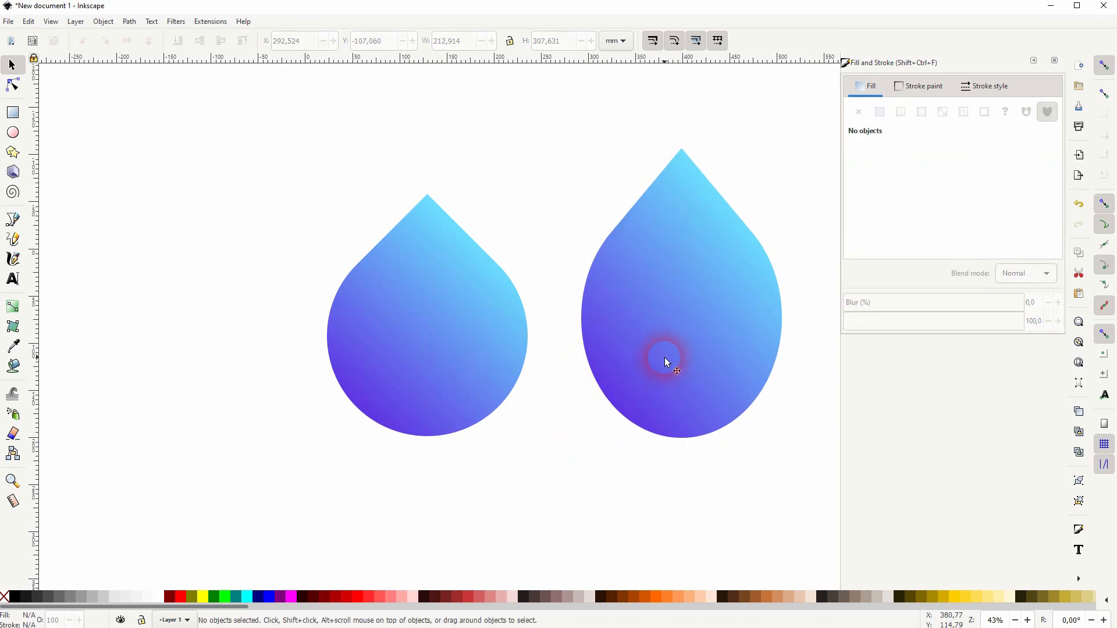